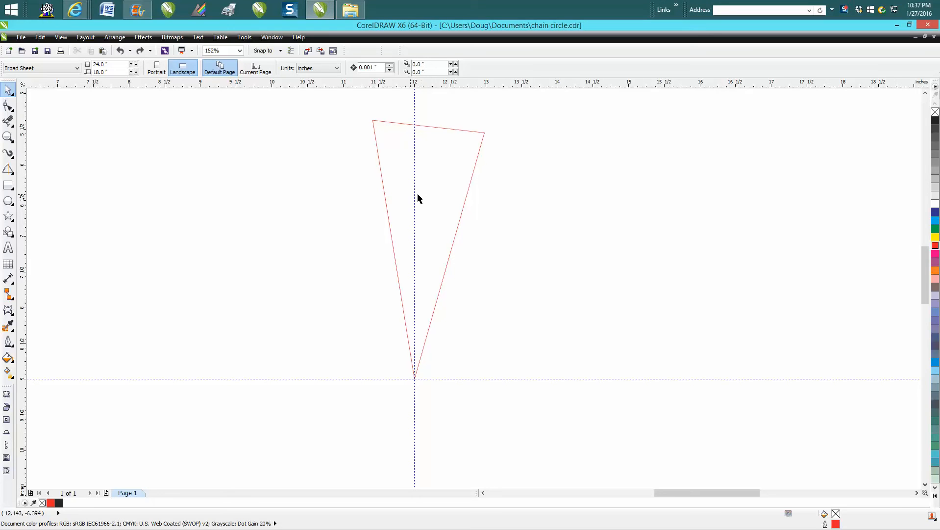
pyautogui.moveTo(458, 232)
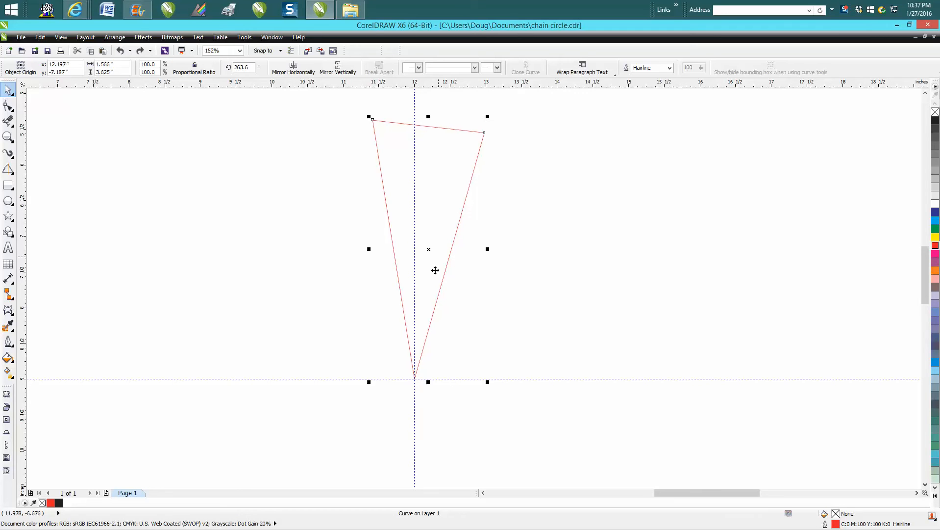
pyautogui.moveTo(415, 405)
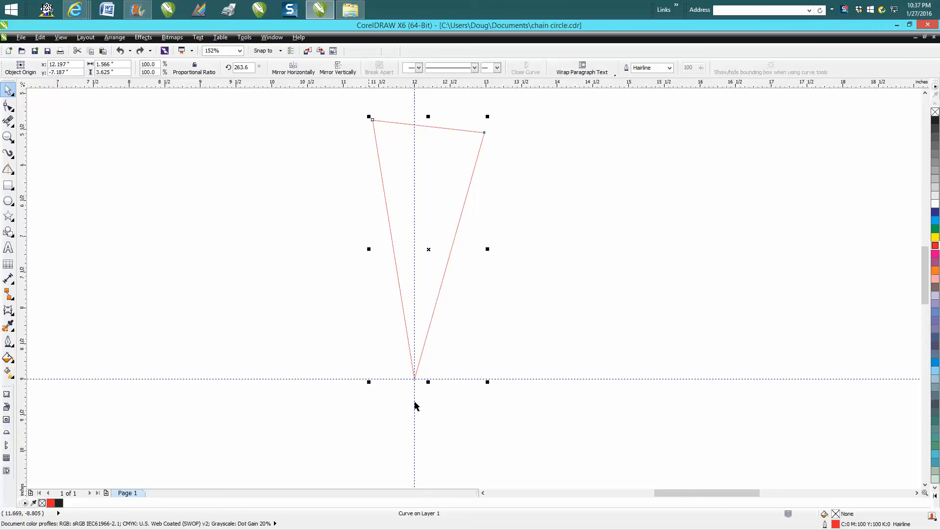
pyautogui.moveTo(441, 246)
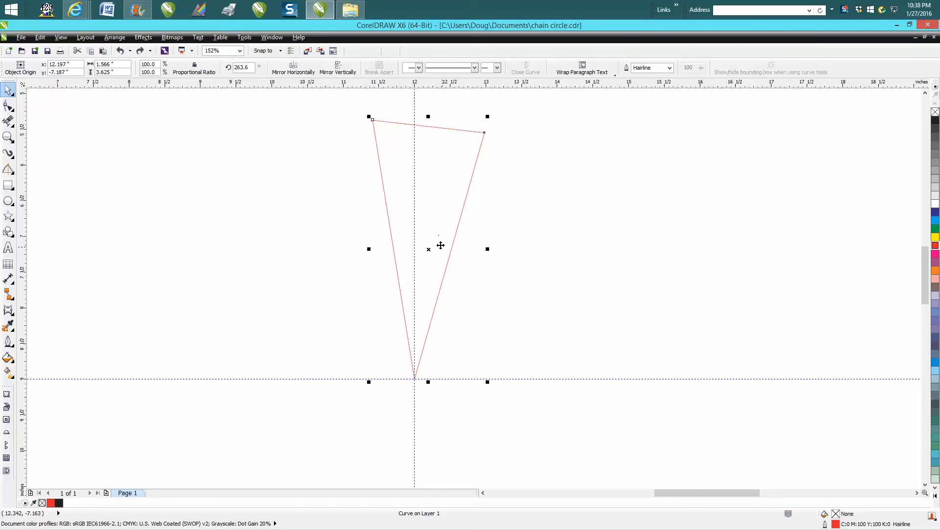
pyautogui.moveTo(414, 372)
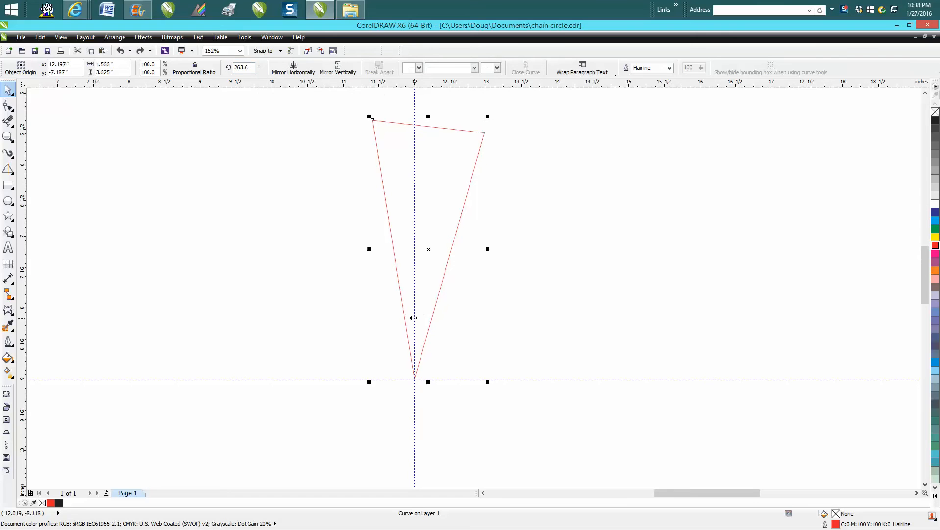
pyautogui.moveTo(394, 223)
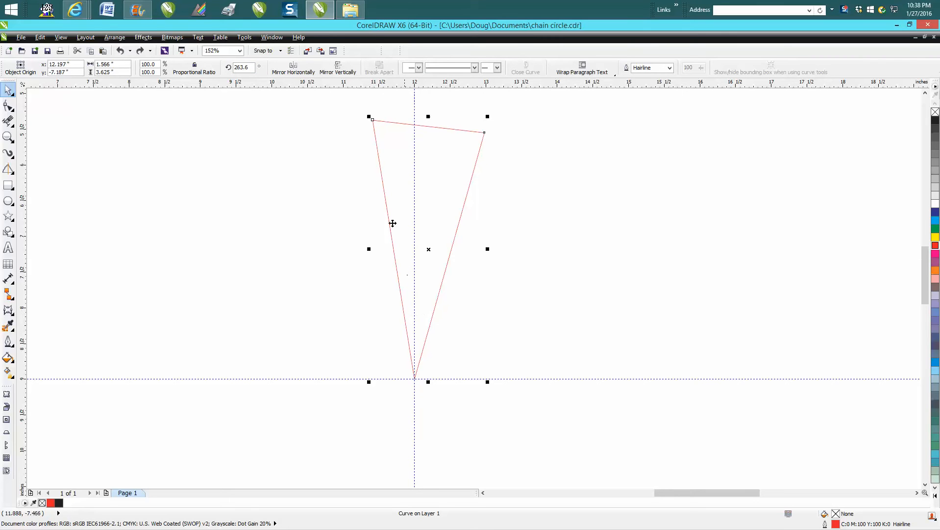
pyautogui.moveTo(383, 147)
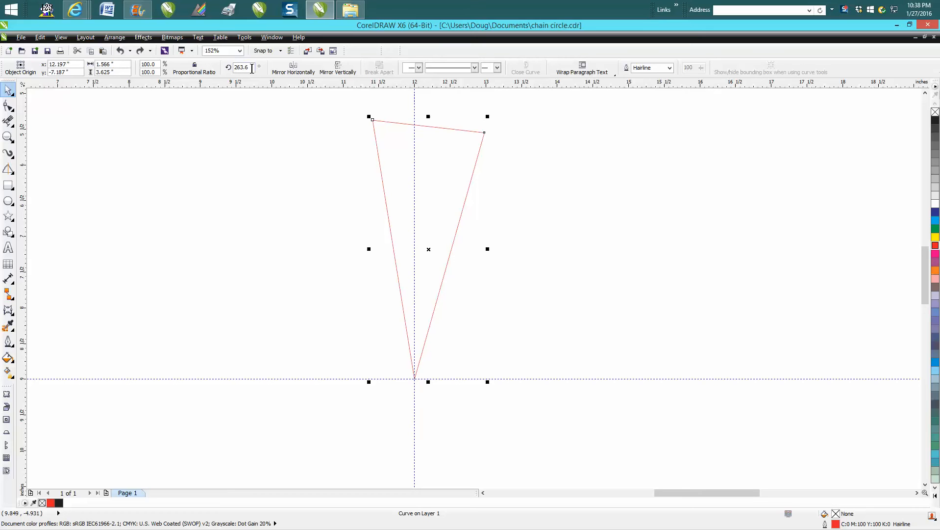
pyautogui.moveTo(242, 67)
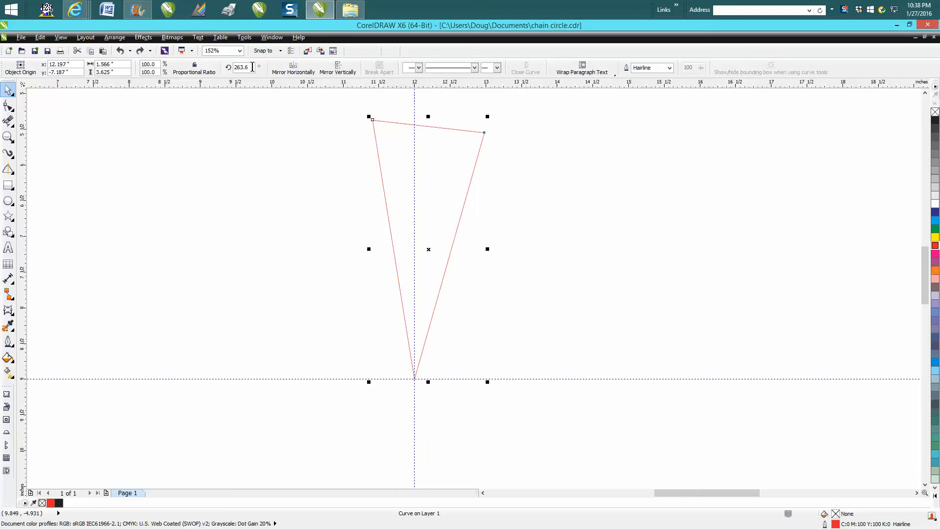
pyautogui.moveTo(176, 272)
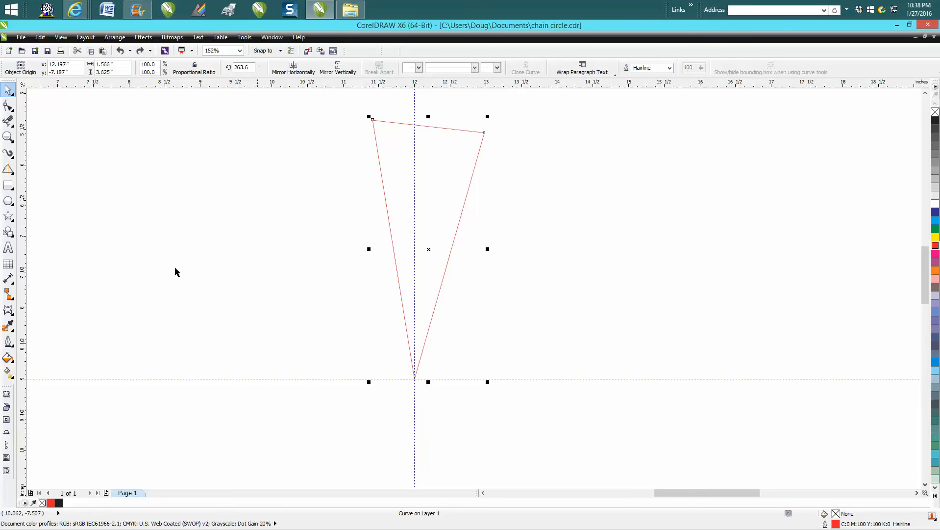
pyautogui.moveTo(333, 295)
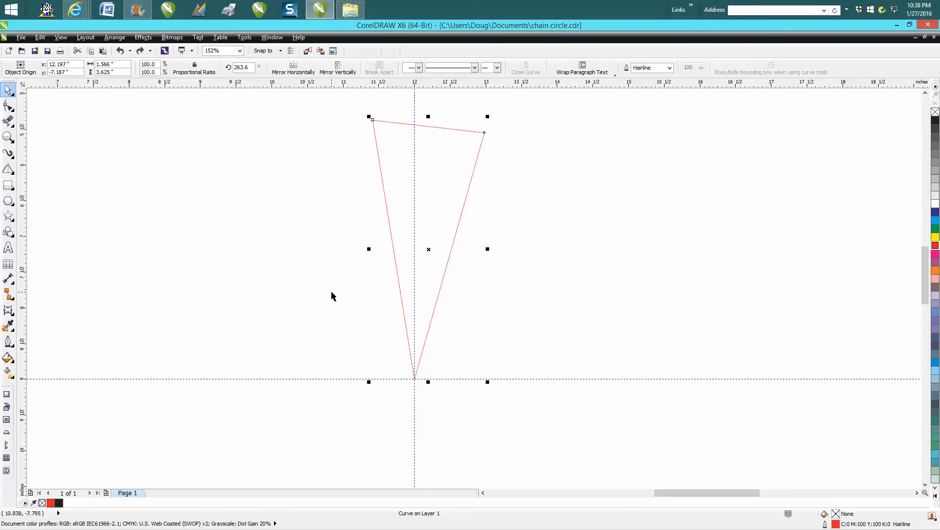
pyautogui.moveTo(337, 224)
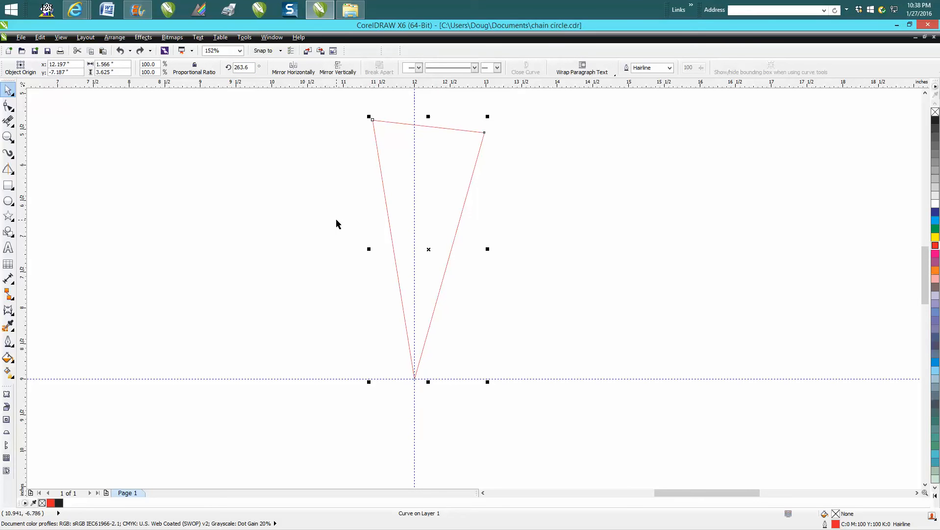
pyautogui.moveTo(418, 233)
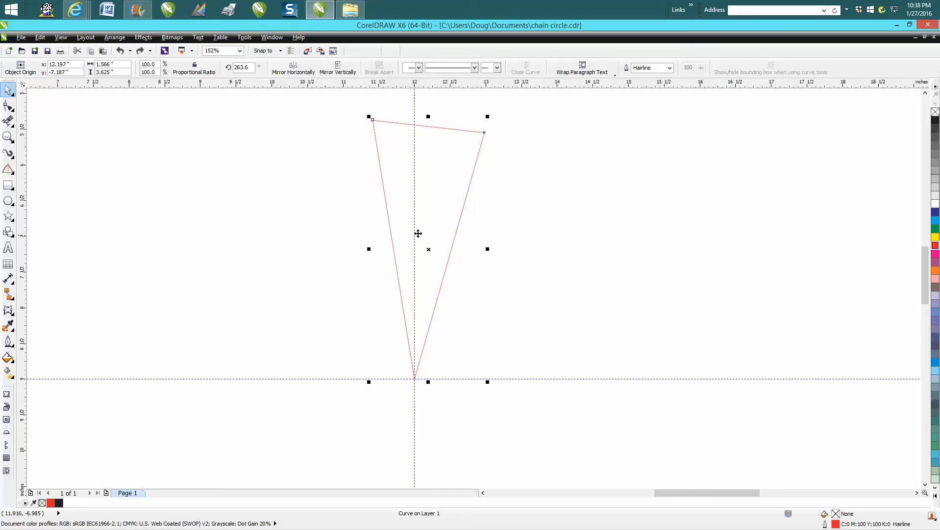
pyautogui.moveTo(422, 228)
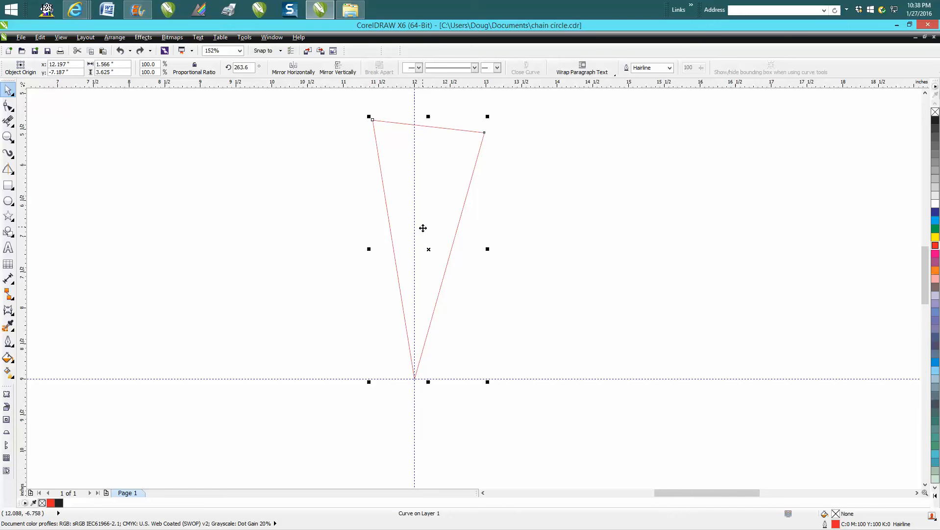
pyautogui.moveTo(429, 257)
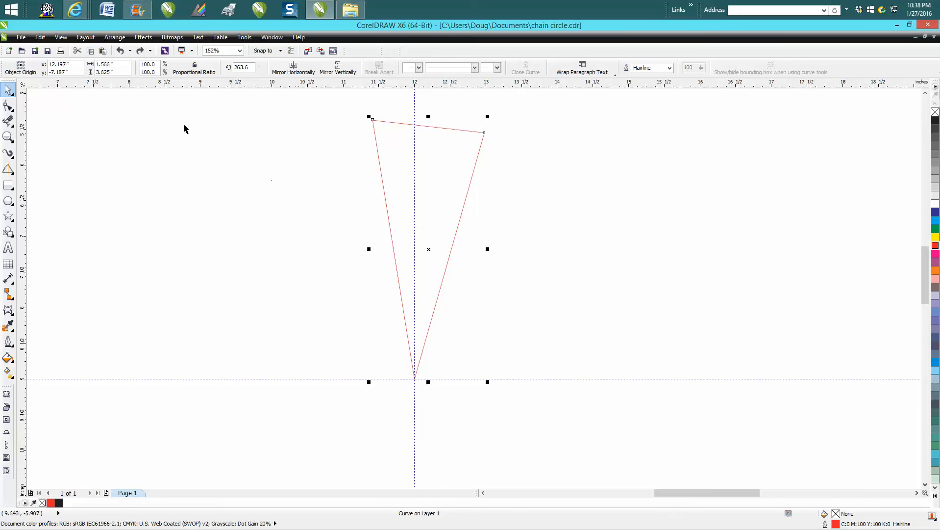
# Weld the wedge to itself via Arrange > Shaping so its rotation reads 0°.
pyautogui.click(114, 37)
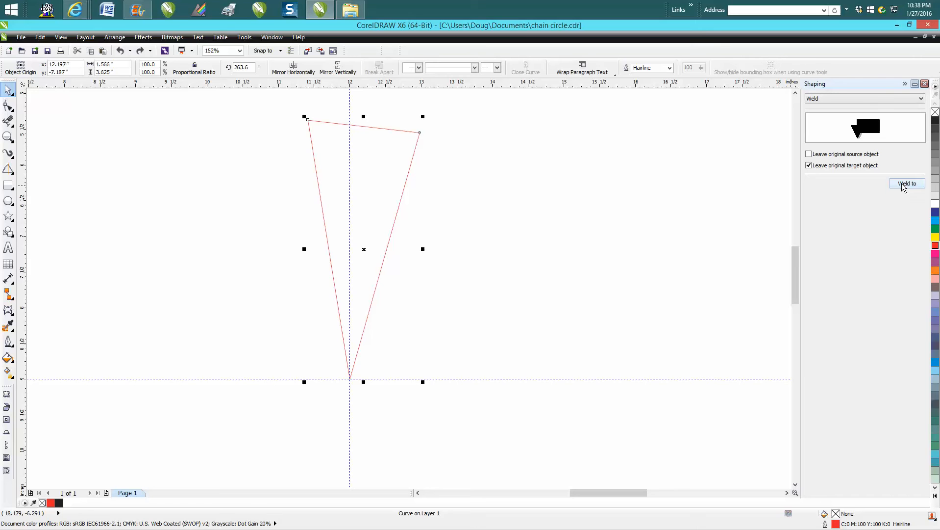
pyautogui.click(907, 183)
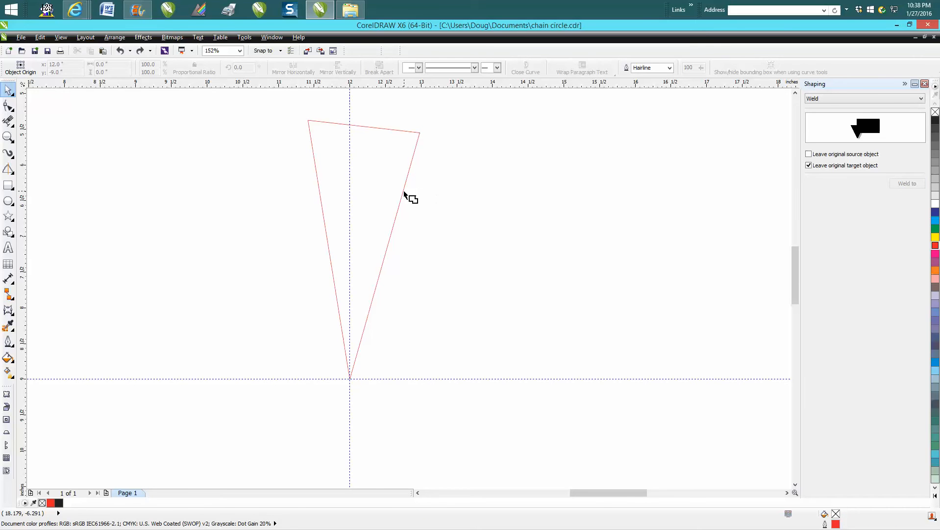
pyautogui.click(390, 180)
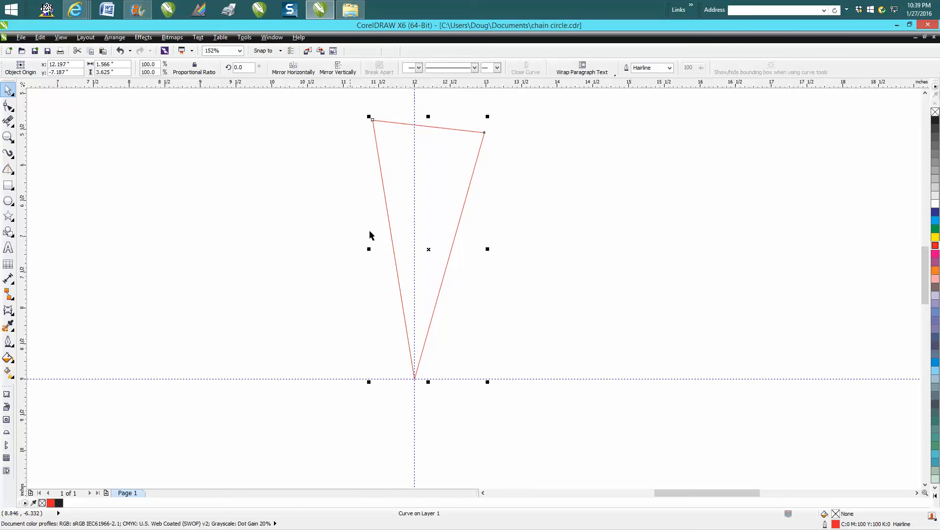
pyautogui.moveTo(429, 249); pyautogui.dragTo(577, 259)
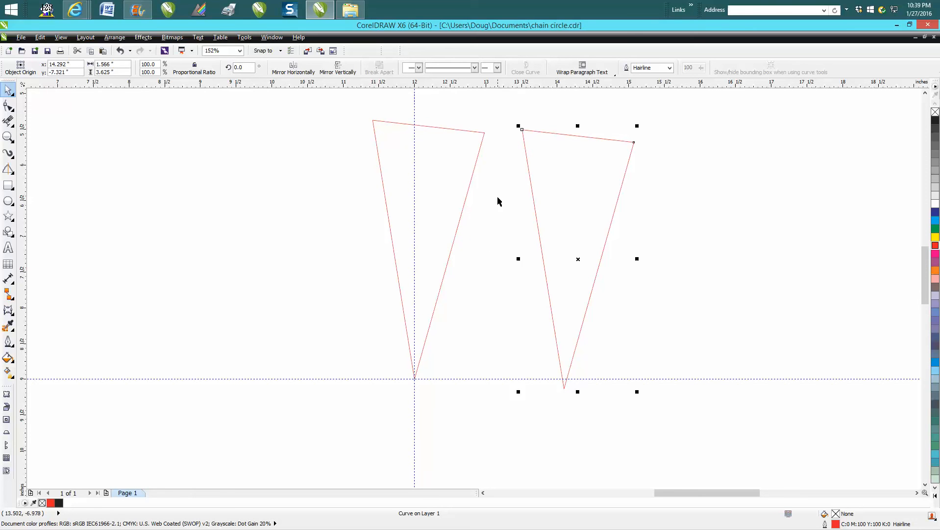
pyautogui.moveTo(462, 219)
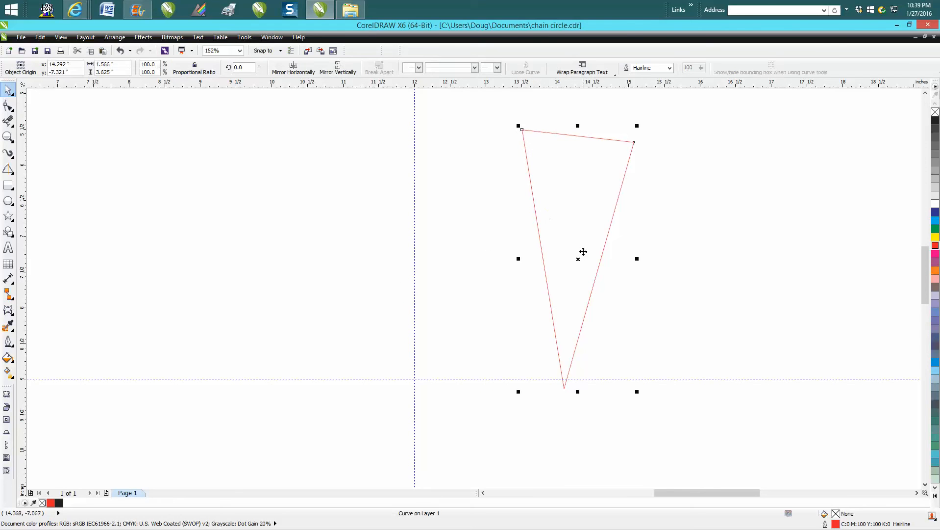
pyautogui.moveTo(576, 258); pyautogui.dragTo(428, 251)
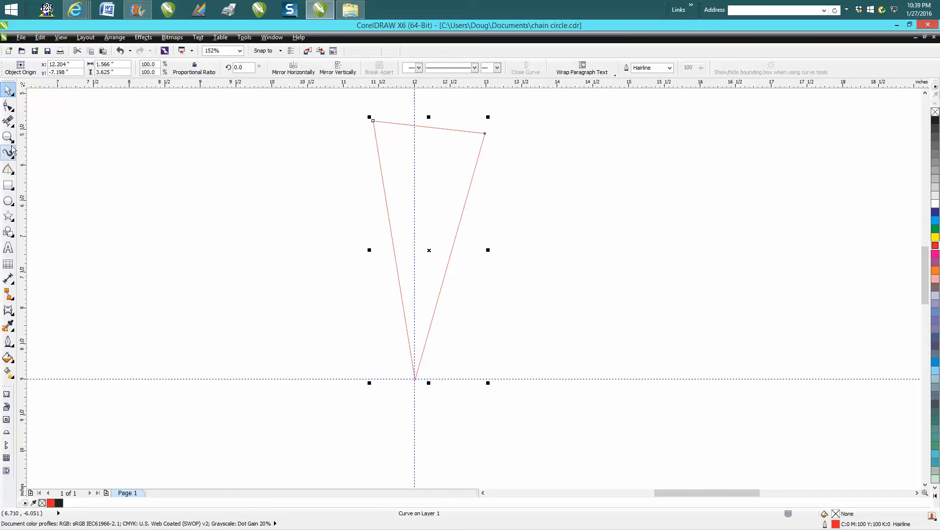
# Zoom out and enter 60 as the rotation angle for the tip-pivoted wedge.
pyautogui.click(9, 136)
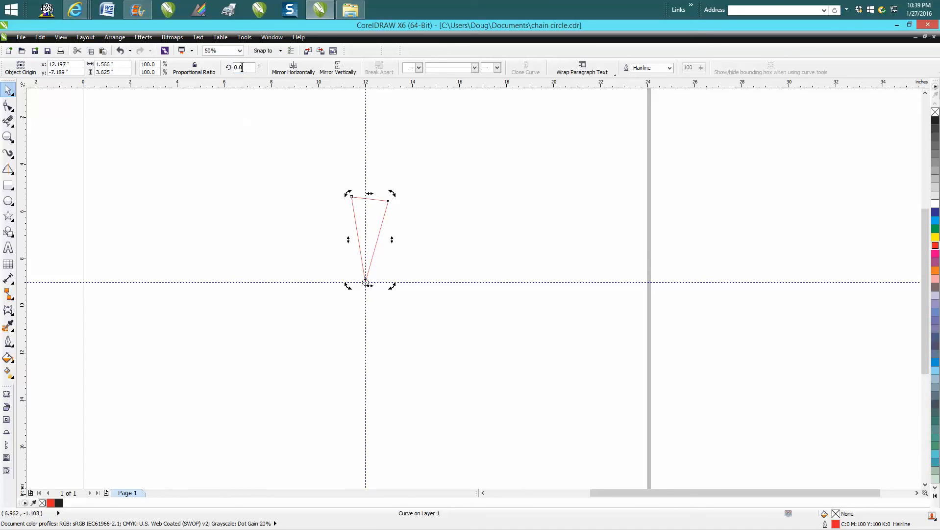
pyautogui.write('60')
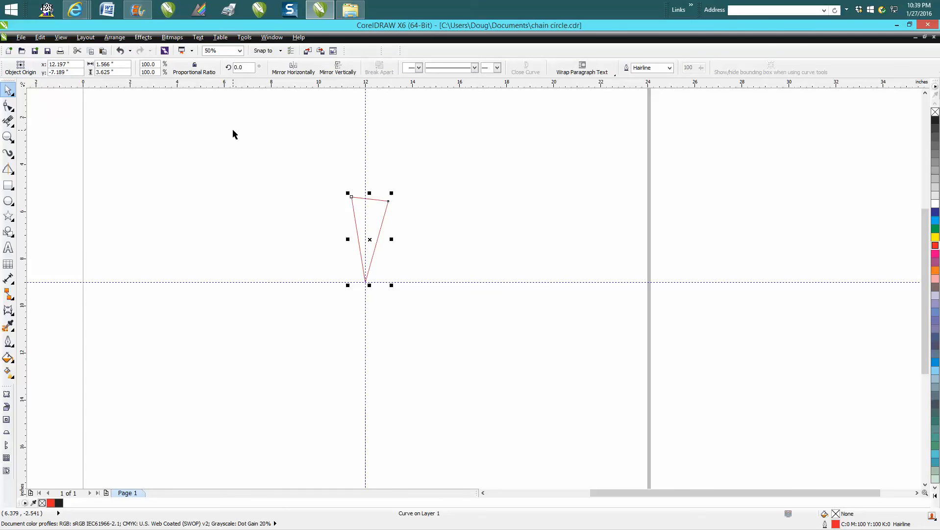
# Apply the 60° rotation to duplicates until six wedges radiate around the shared tip.
pyautogui.click(242, 66)
pyautogui.write('300')
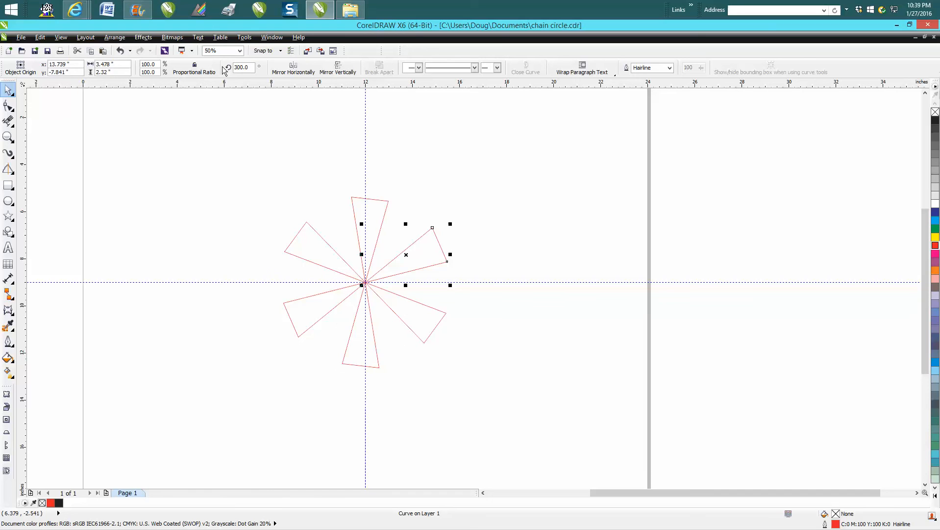
pyautogui.moveTo(352, 211)
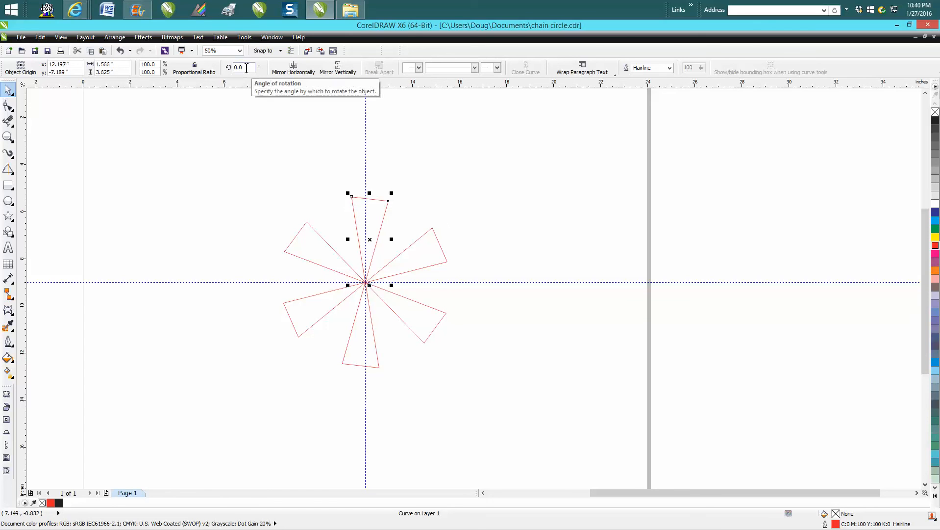
pyautogui.moveTo(372, 254)
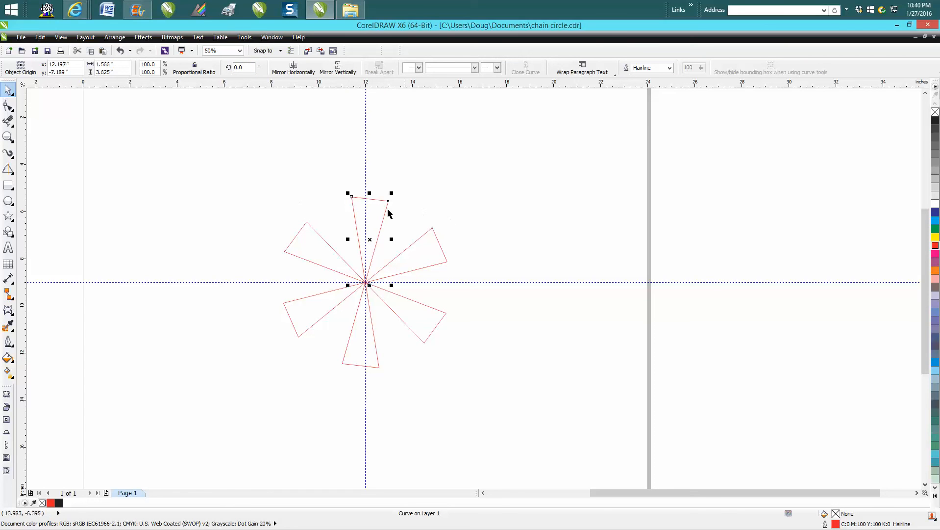
pyautogui.moveTo(243, 67)
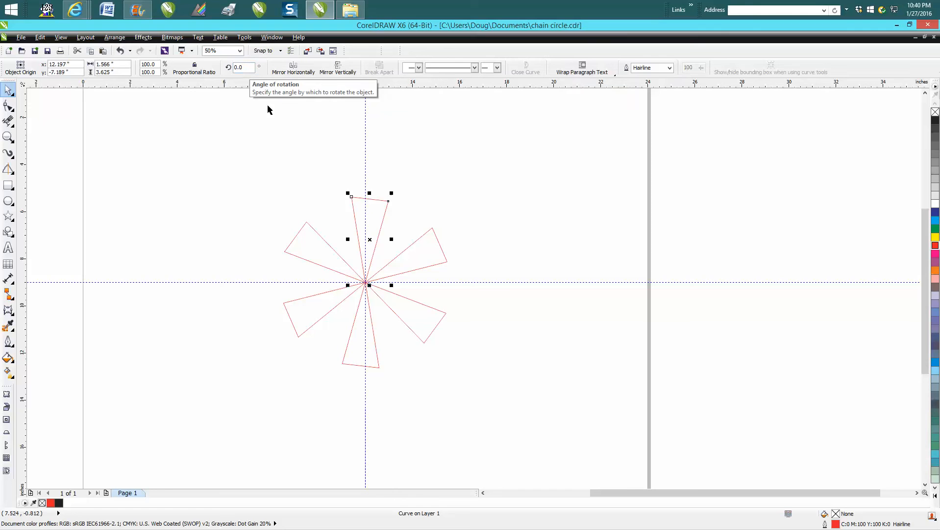
pyautogui.click(9, 136)
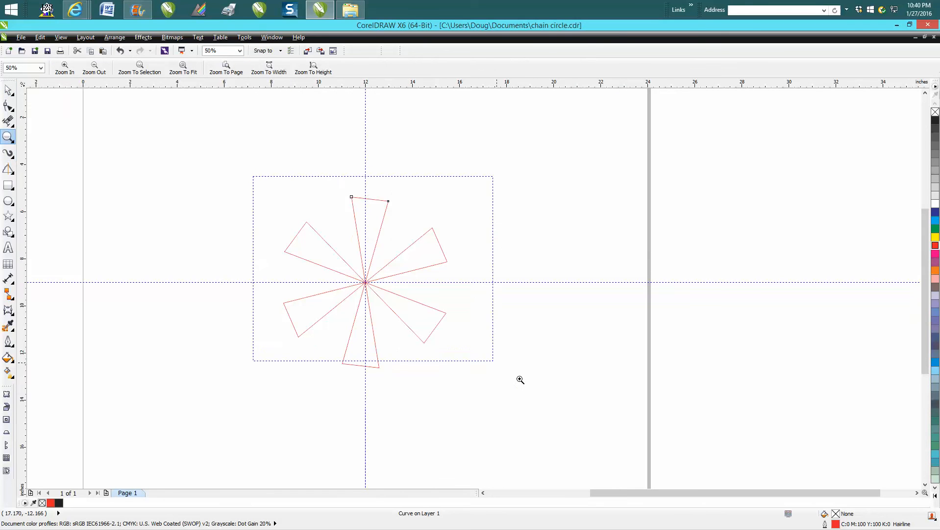